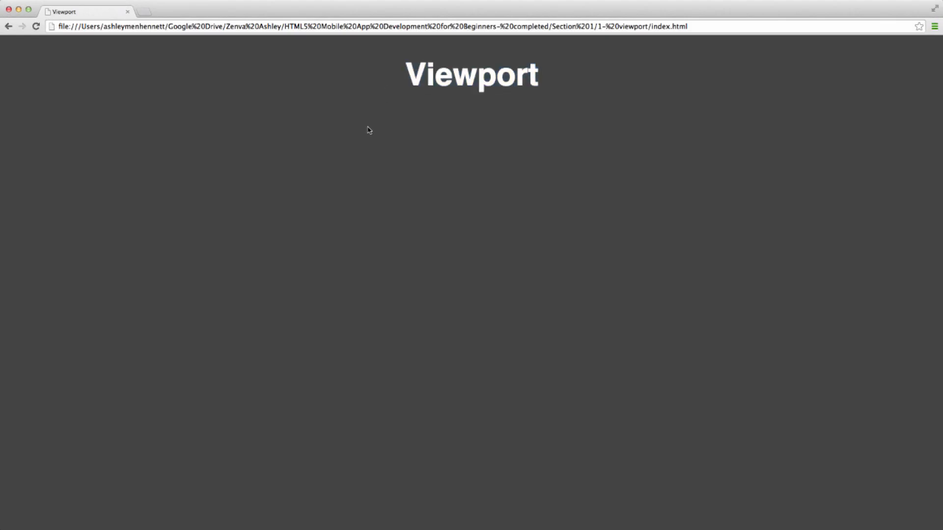
mouse_move(193, 228)
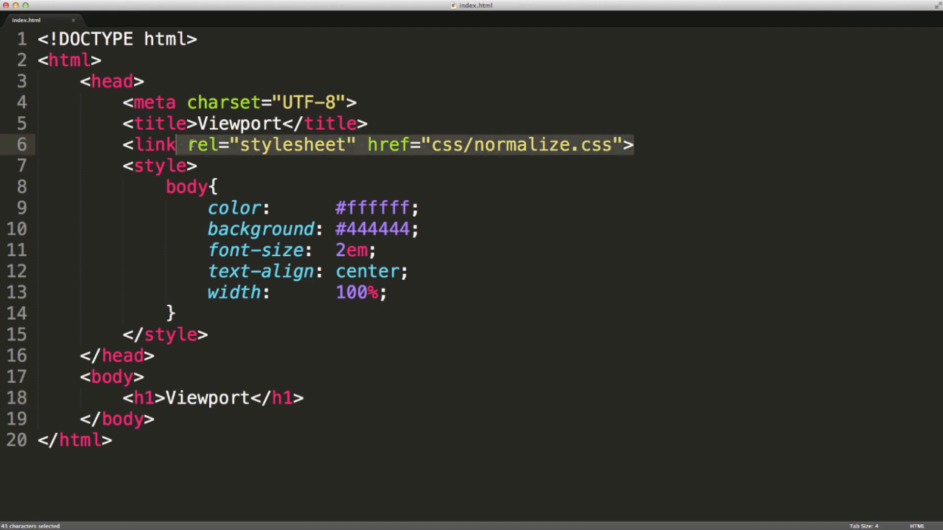
- Review the normalize.css link line and the h1 line in index.html without editing
click(123, 144)
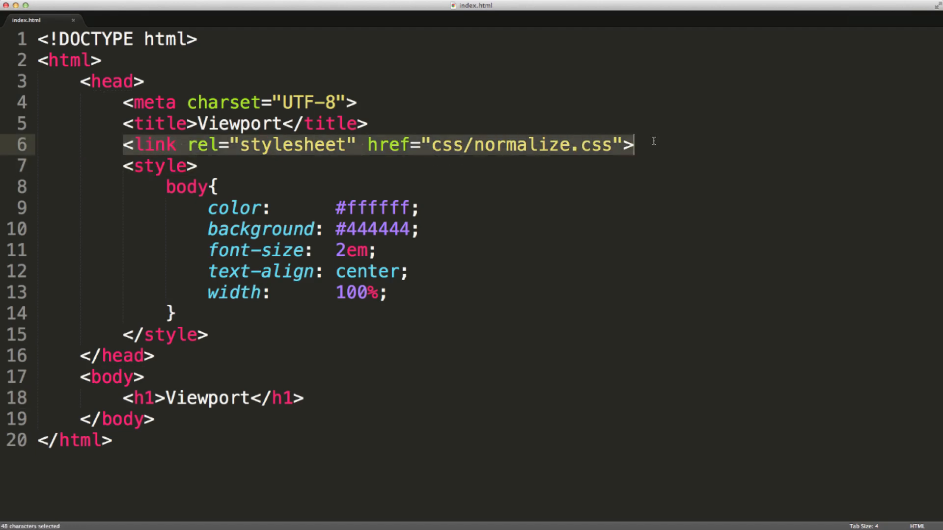
click(635, 144)
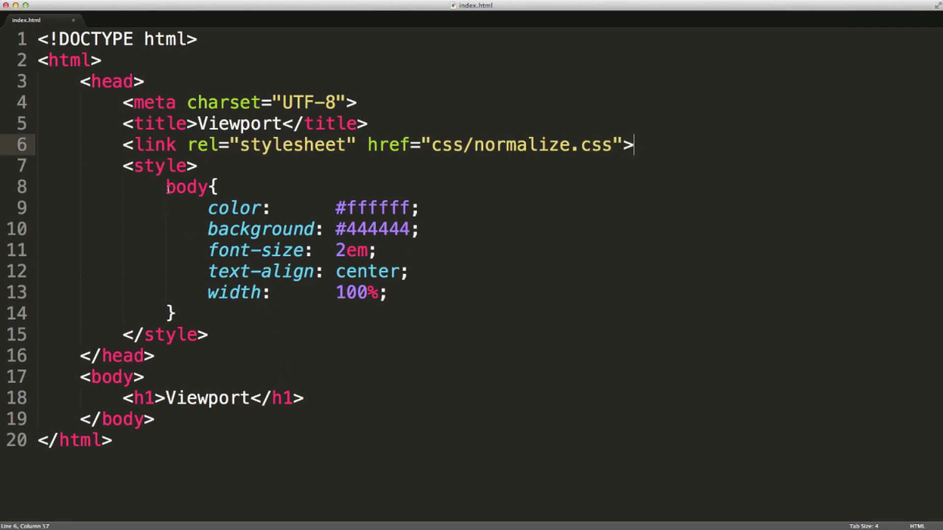
mouse_move(224, 306)
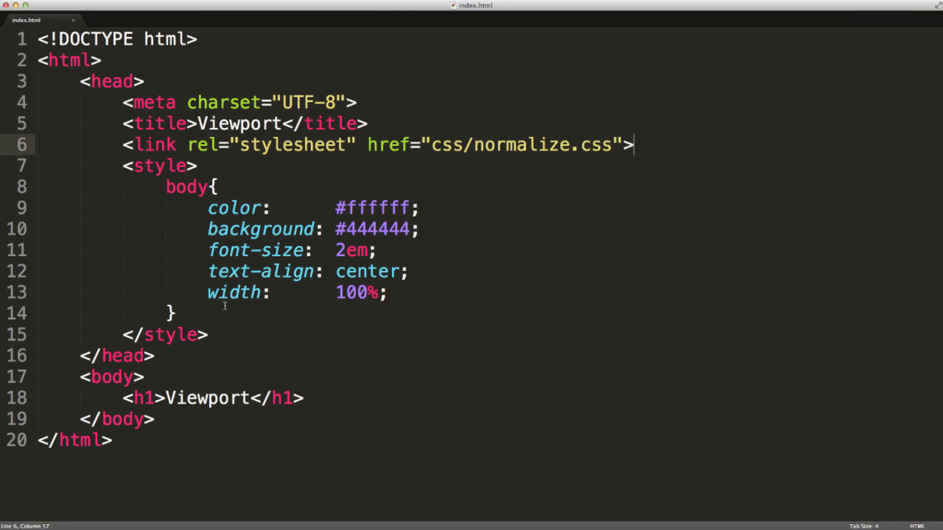
mouse_move(172, 390)
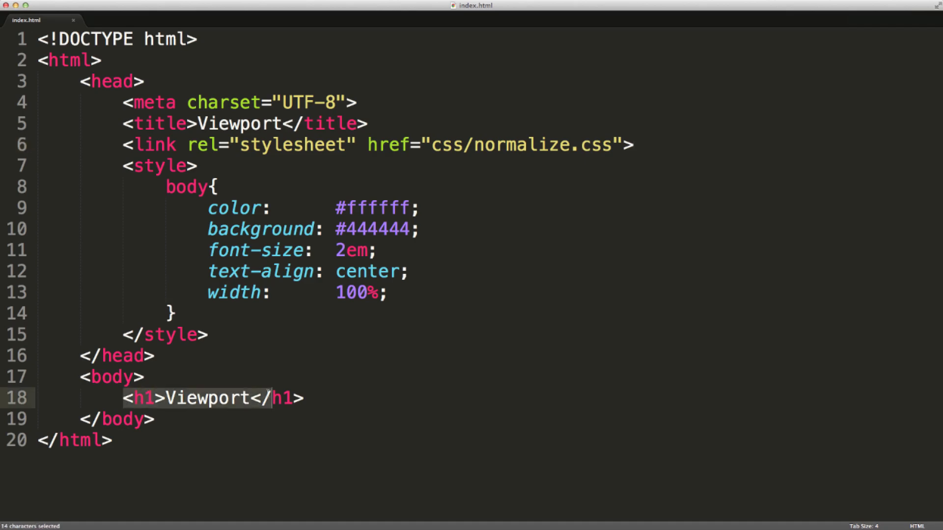
click(383, 428)
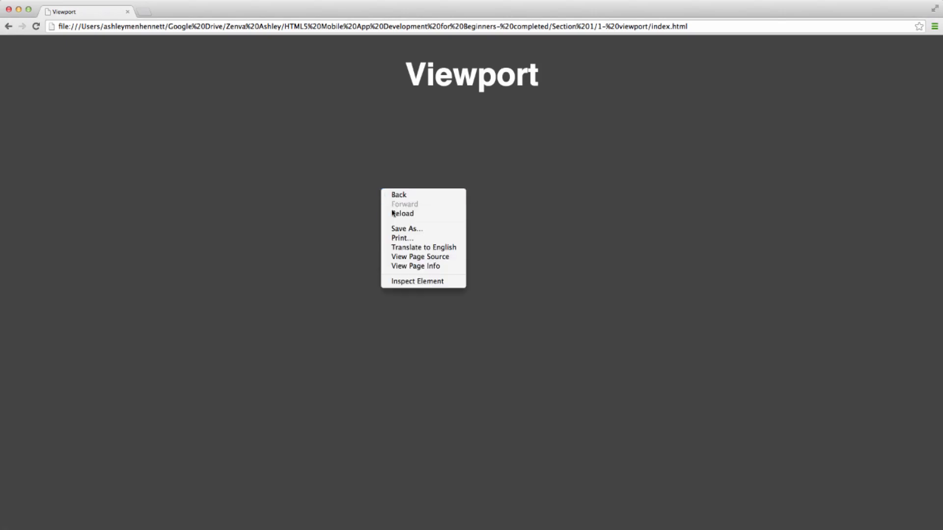
- Open Chrome's developer tools on the Viewport page
click(416, 281)
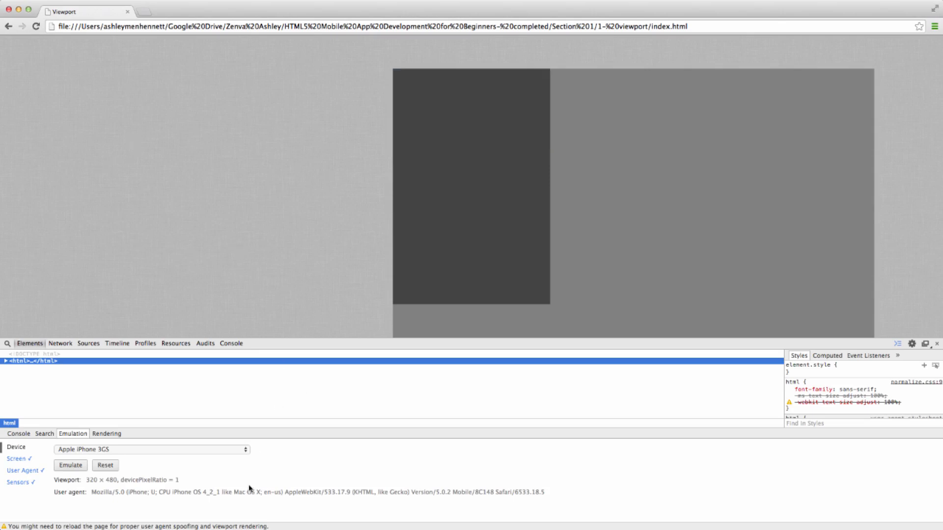
mouse_move(94, 444)
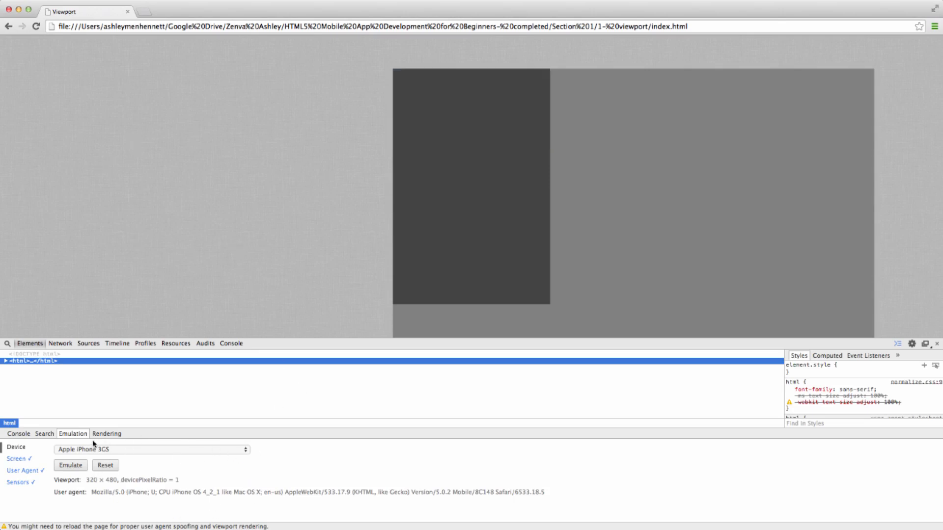
mouse_move(894, 369)
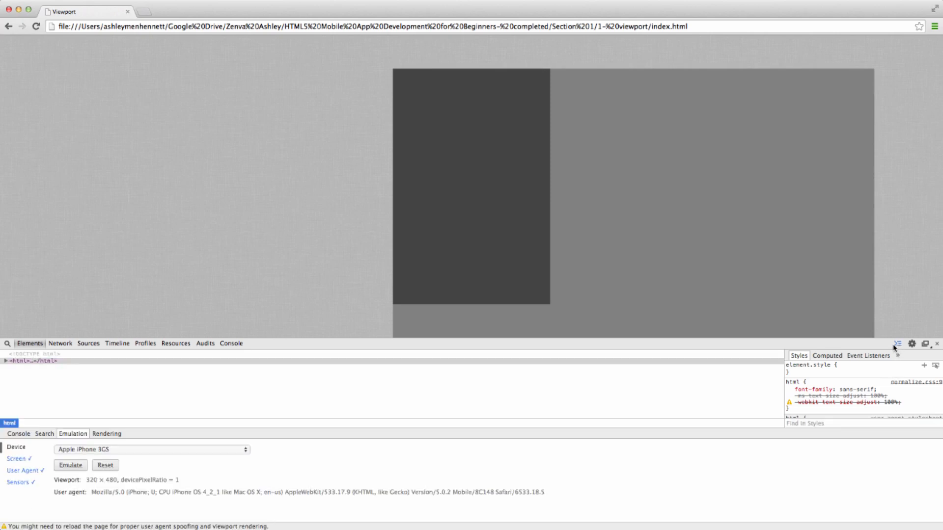
mouse_move(898, 343)
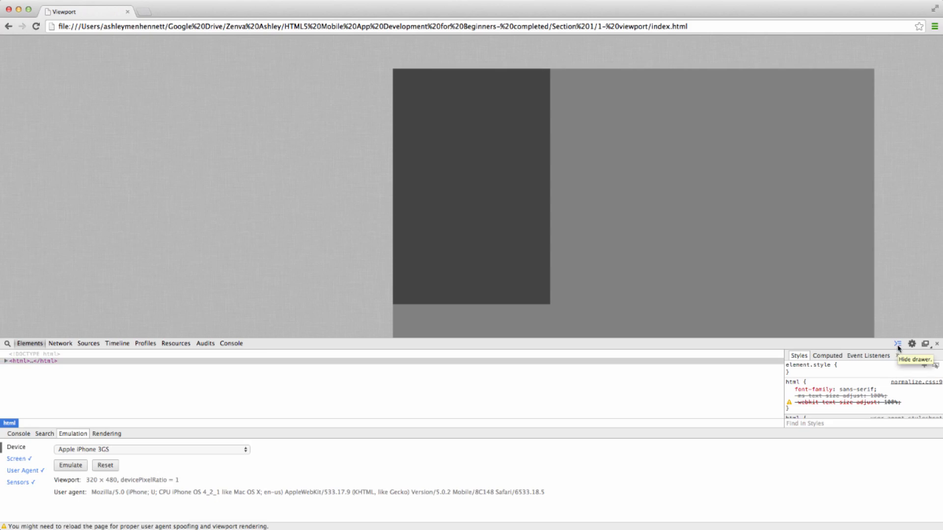
mouse_move(759, 399)
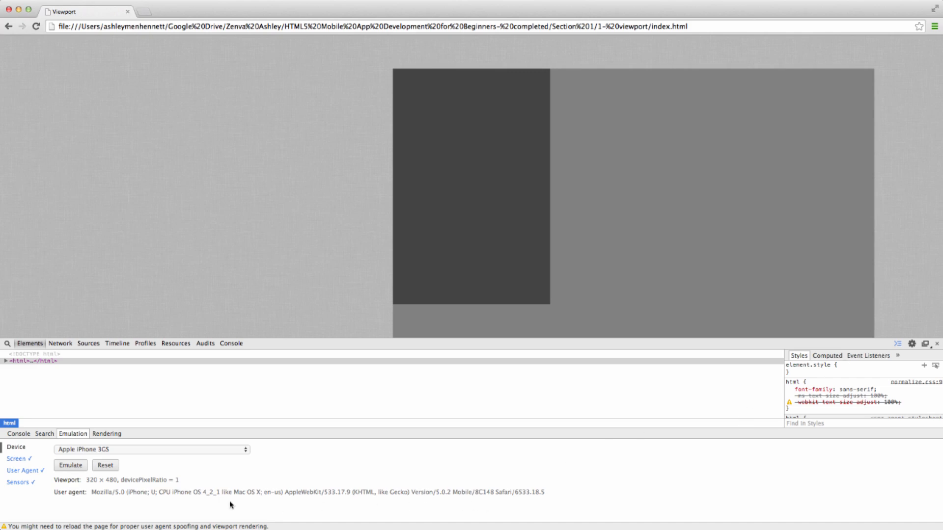
mouse_move(235, 429)
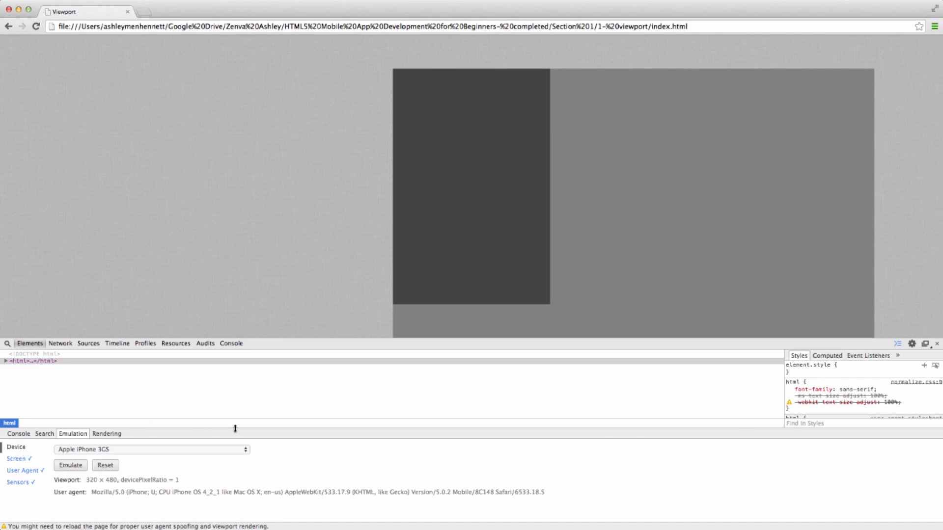
mouse_move(25, 448)
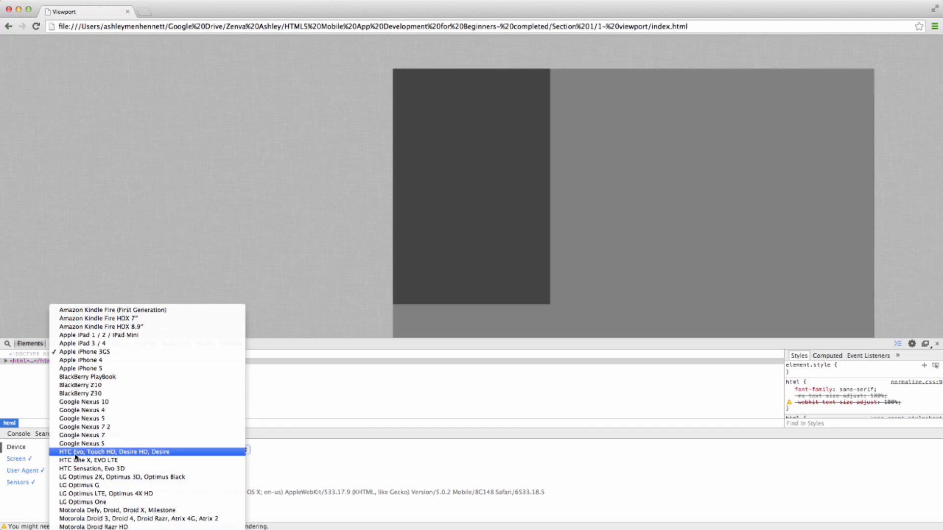
- Emulate the page as a Samsung Galaxy Note 3 at 540 × 960
click(145, 452)
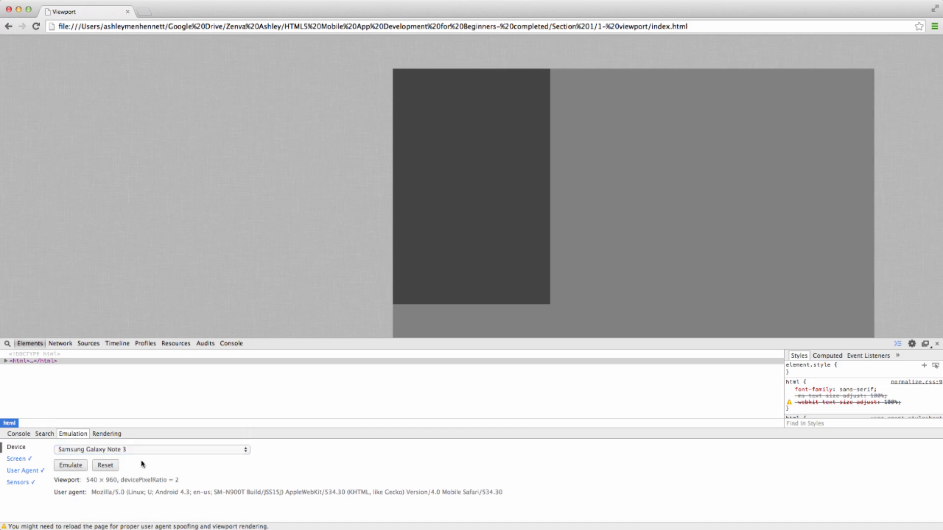
mouse_move(103, 491)
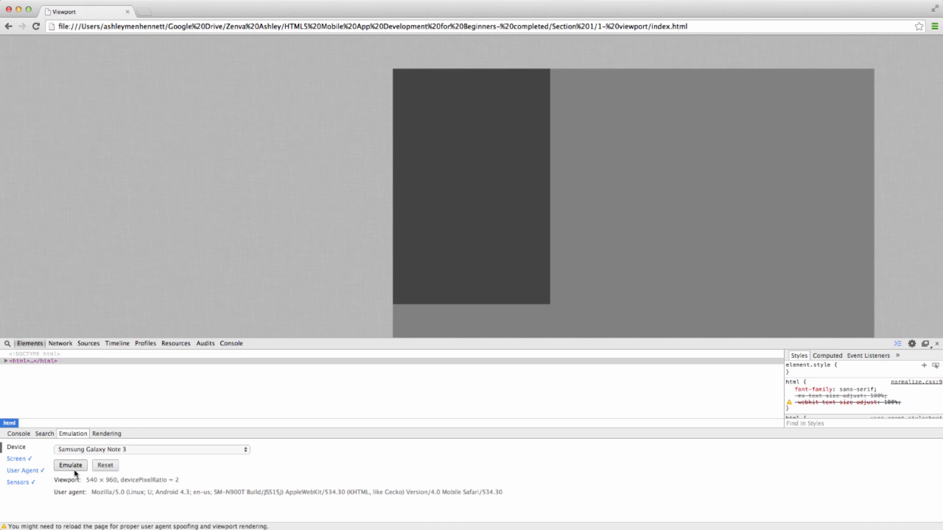
click(70, 465)
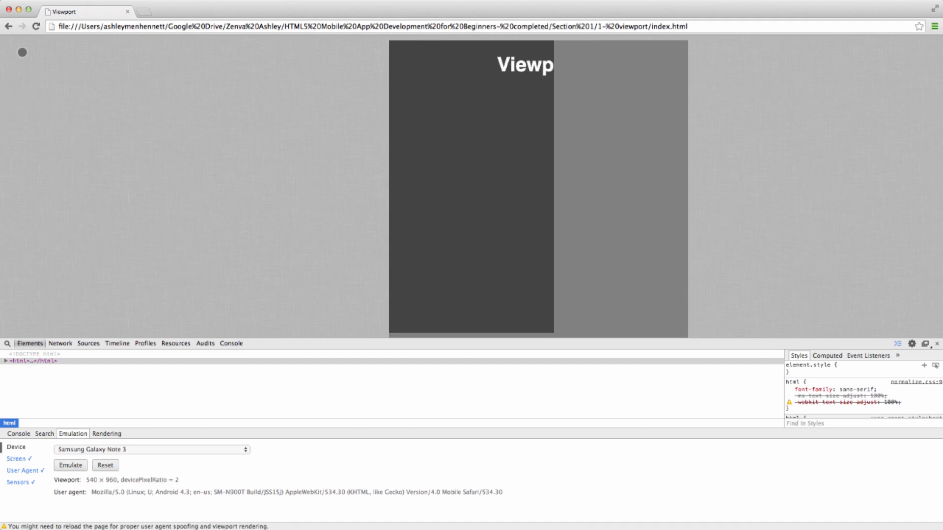
- Shrink the developer tools pane to show more of the emulated Galaxy Note 3 page
click(5, 360)
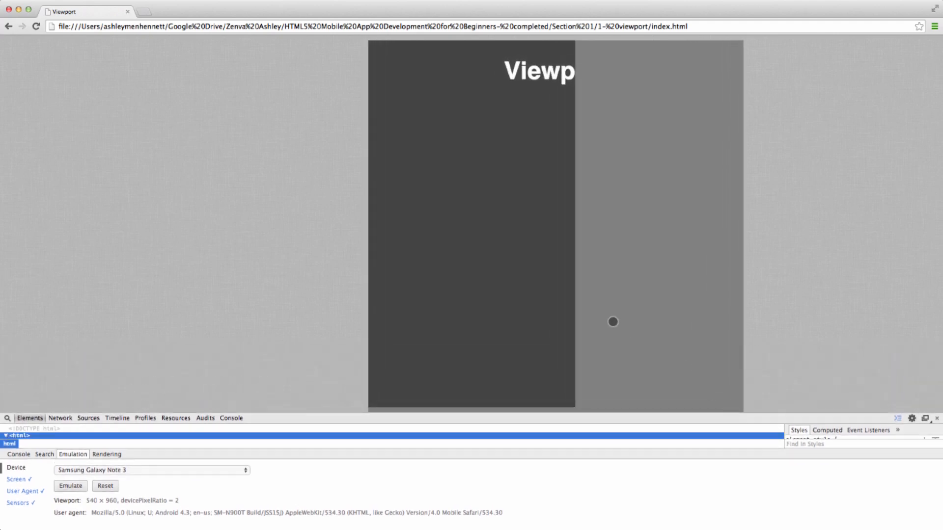
mouse_move(561, 300)
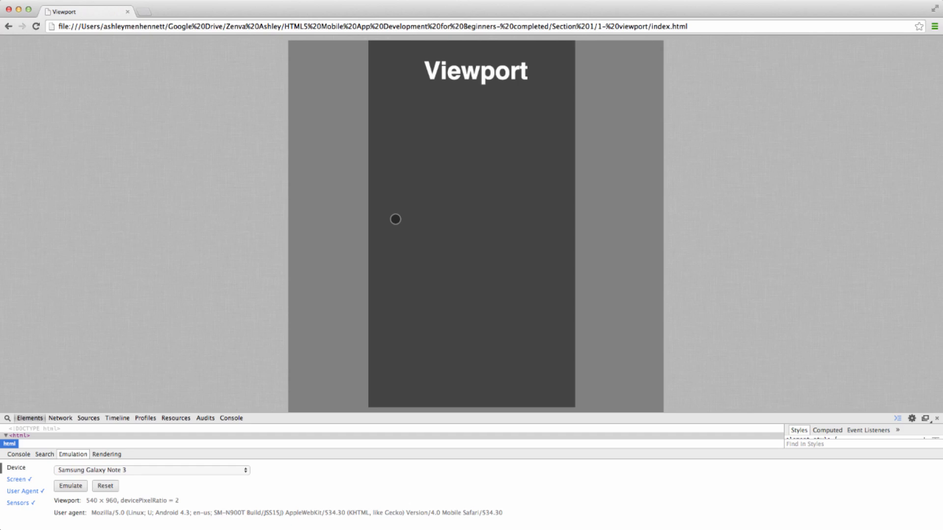
mouse_move(494, 220)
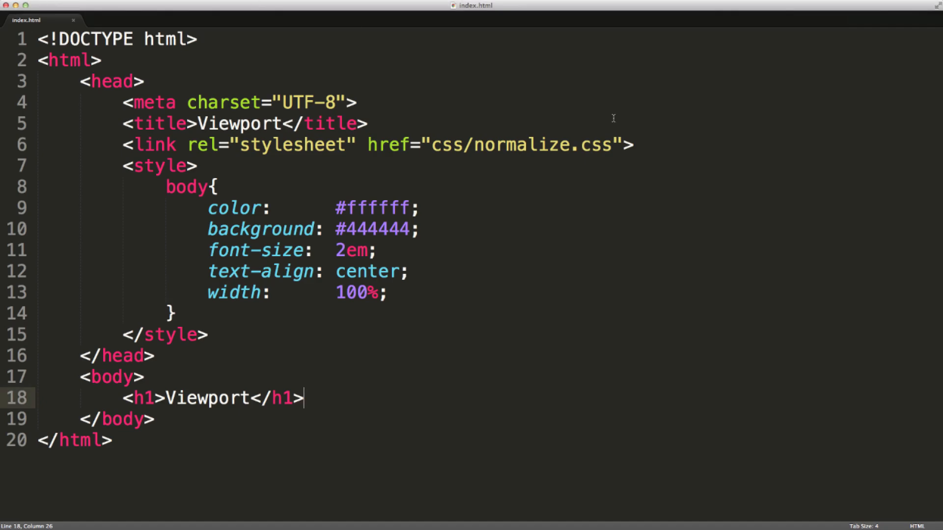
- Insert <meta name="viewport" content="width=device-width, initial-scale=1.0"> after the title line
click(592, 124)
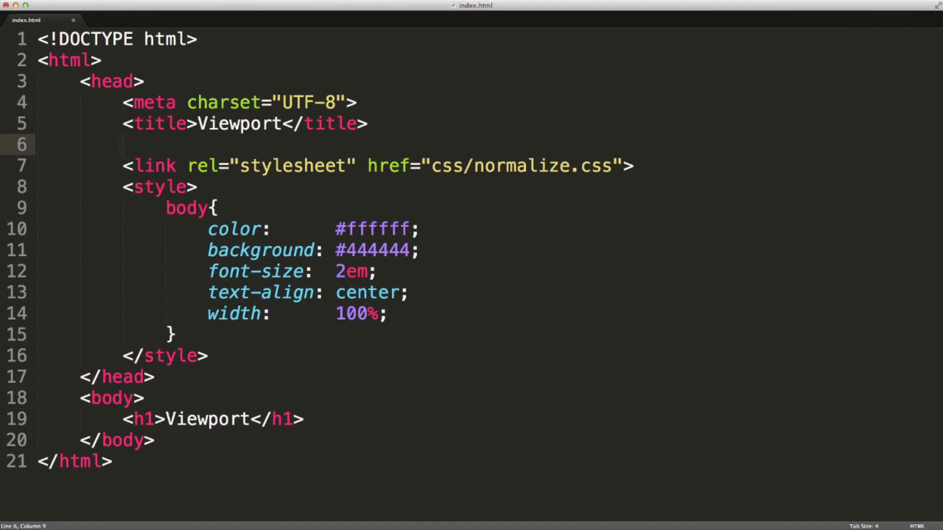
text(<meta)
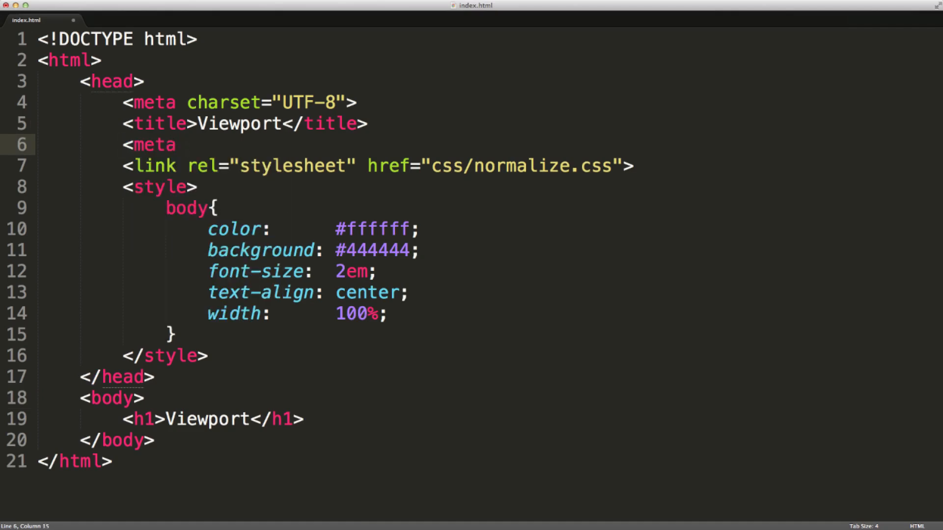
text(name="")
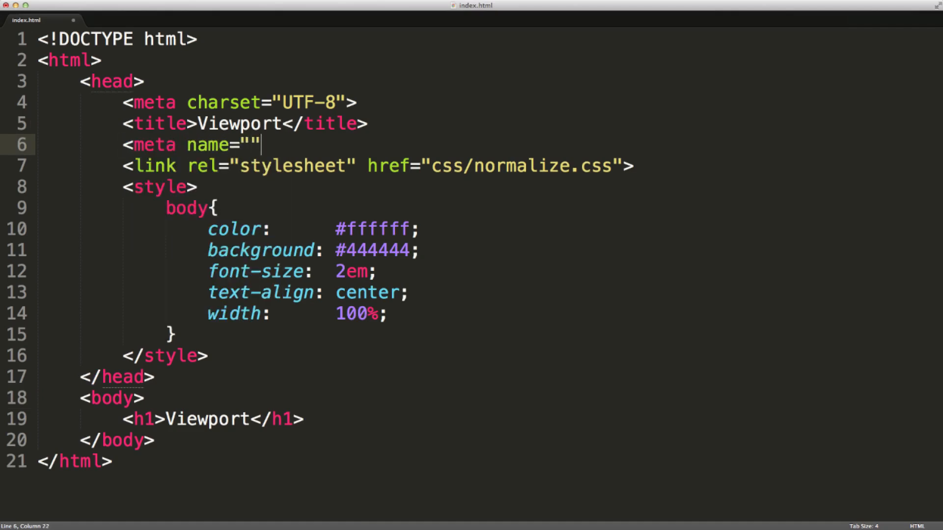
text(viewport)
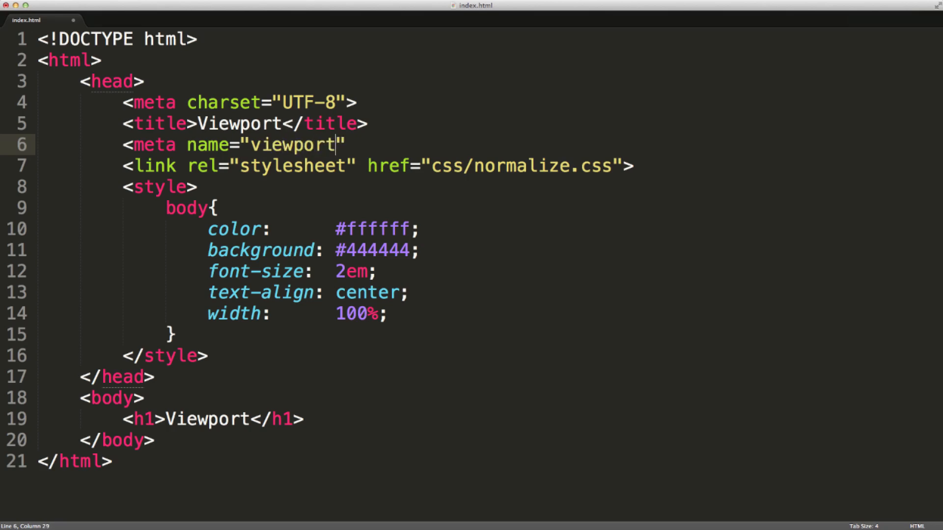
text(conten)
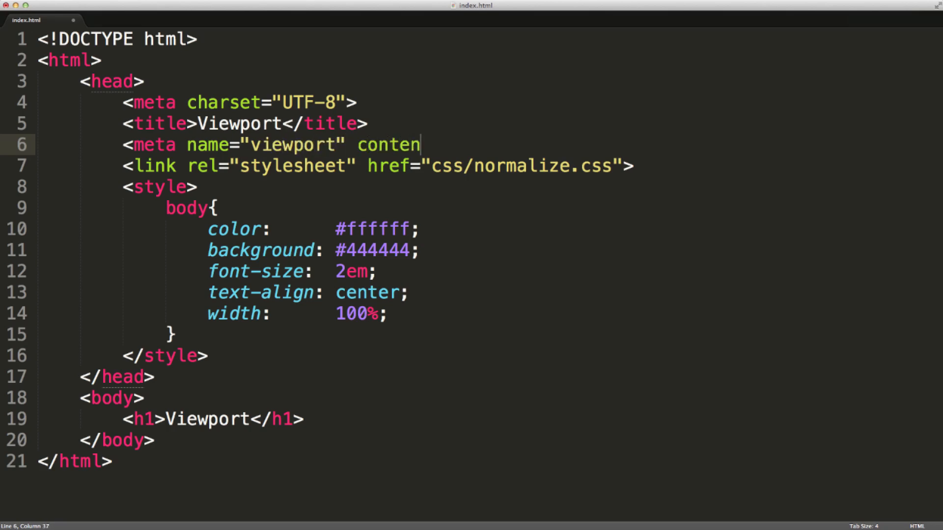
text(t=)
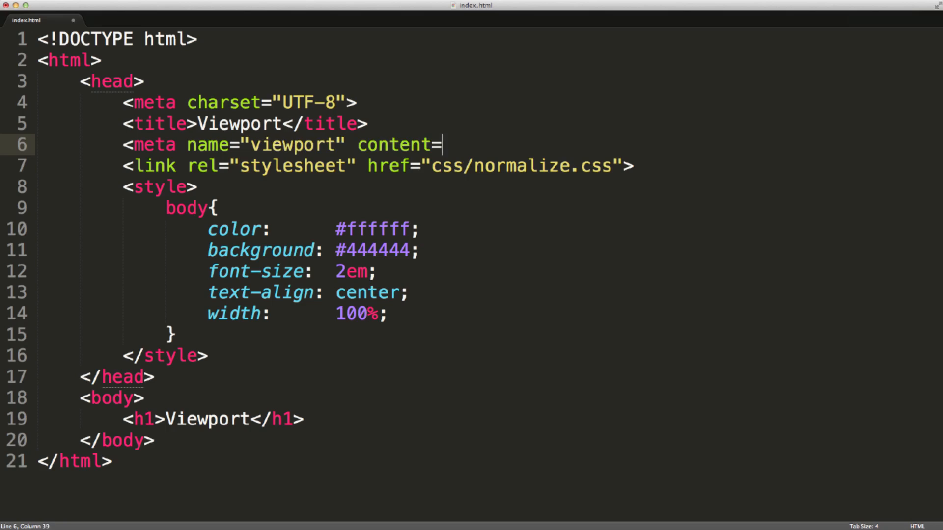
text("">)
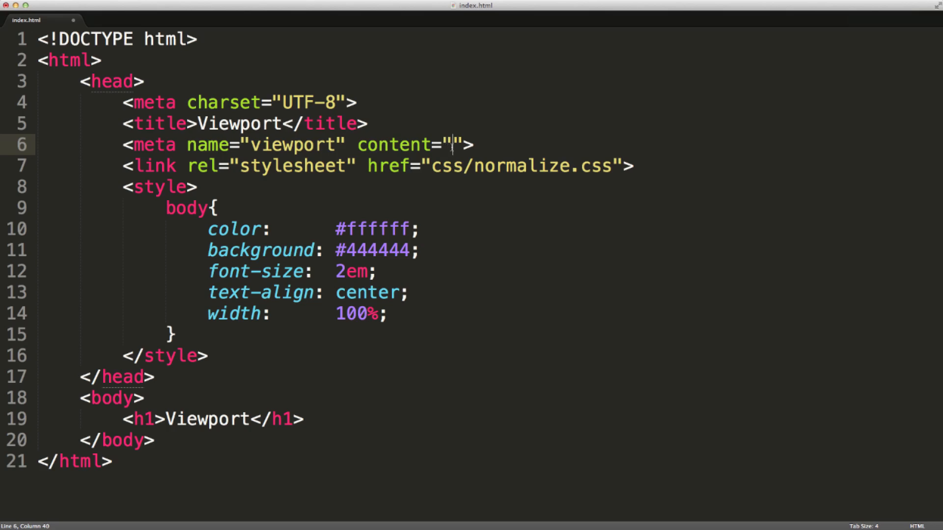
text(w)
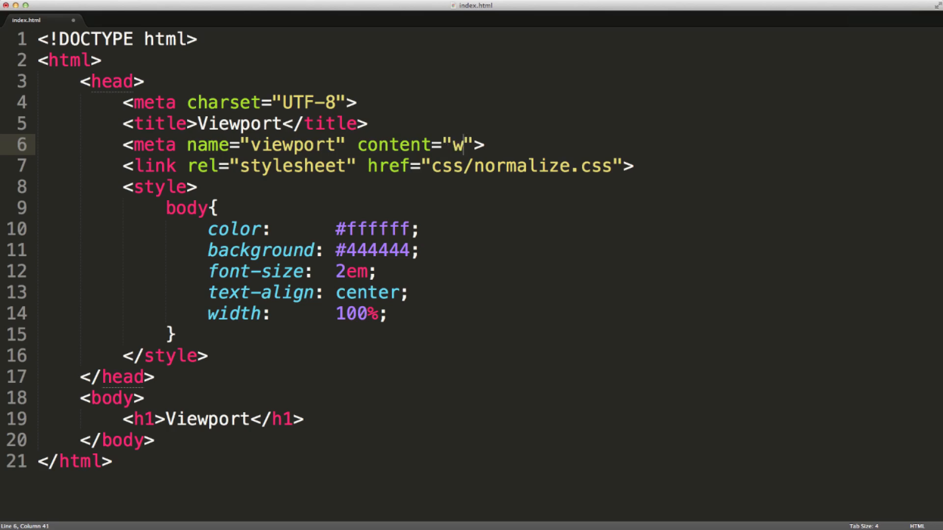
text(idth=)
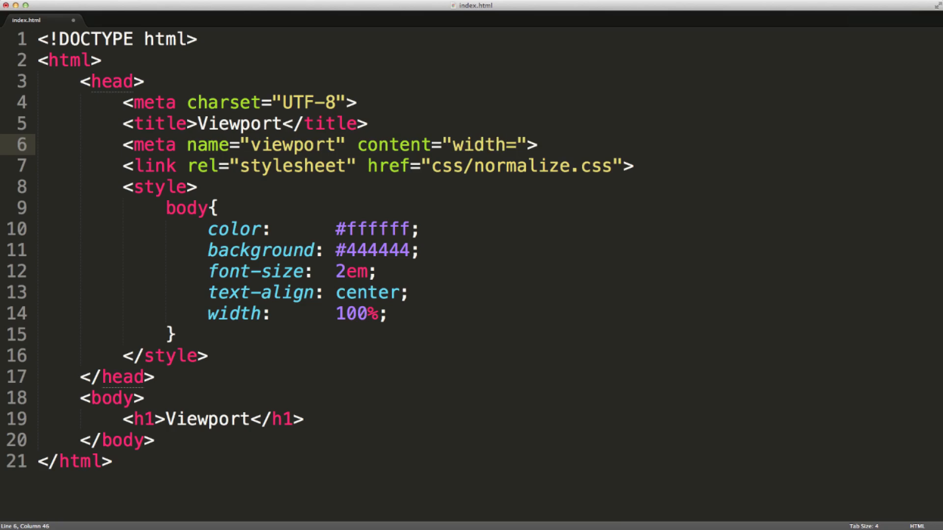
text(device)
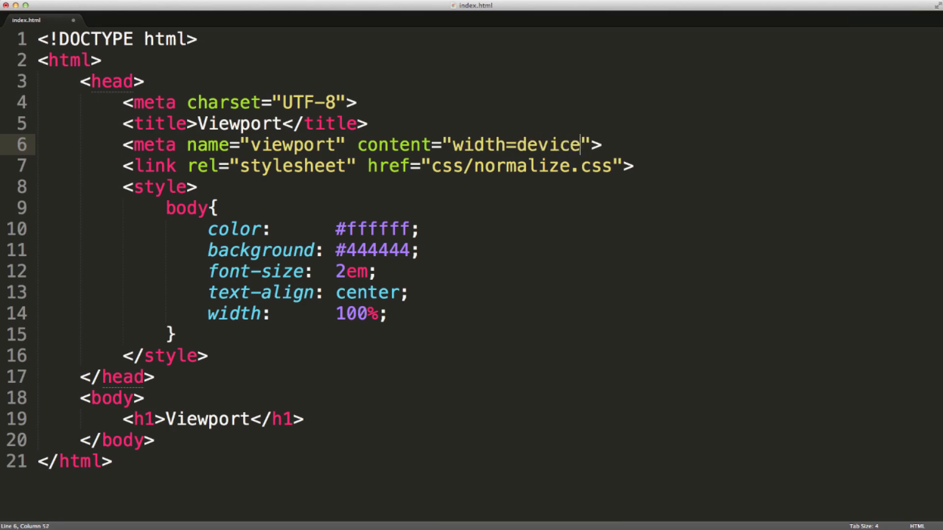
text(-width,)
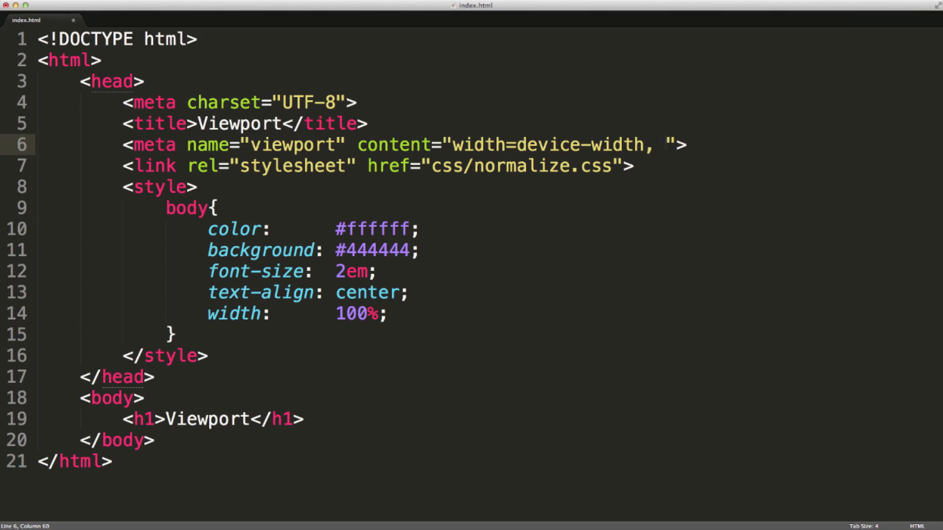
text(initial-)
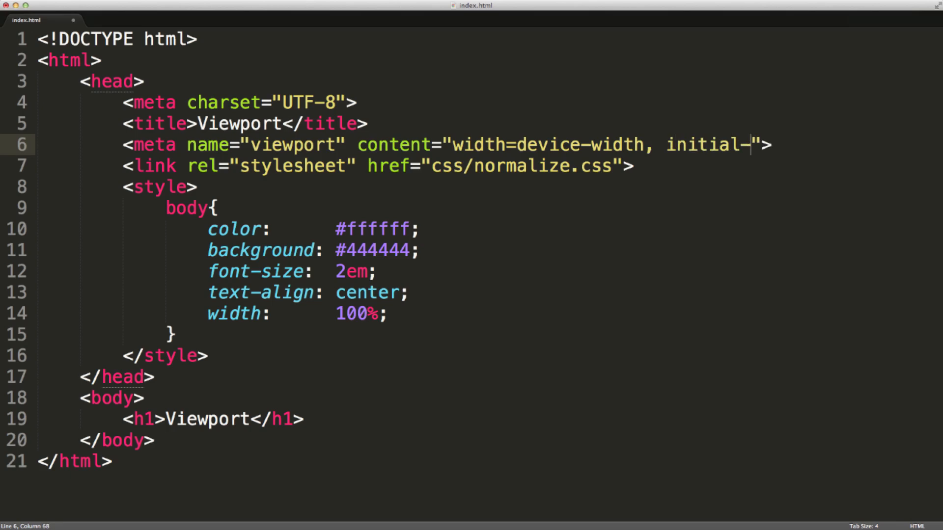
text(scale)
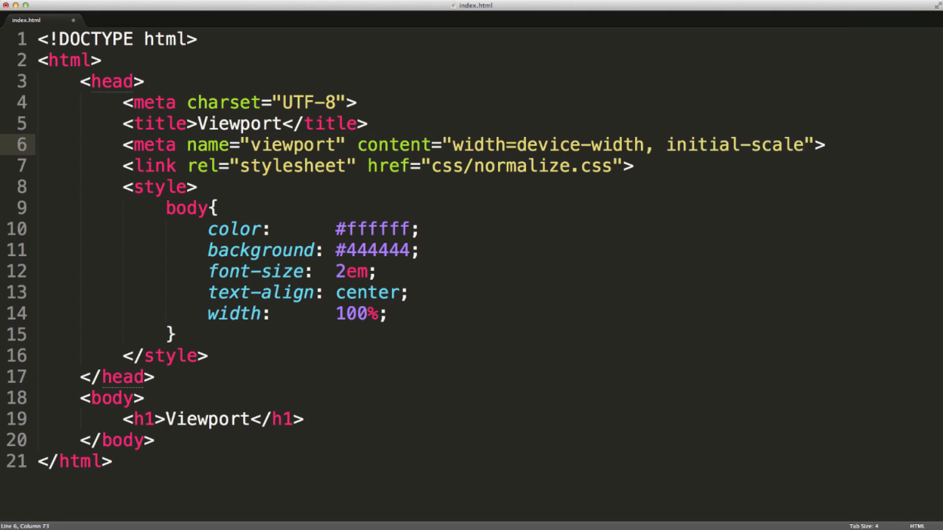
text(=1)
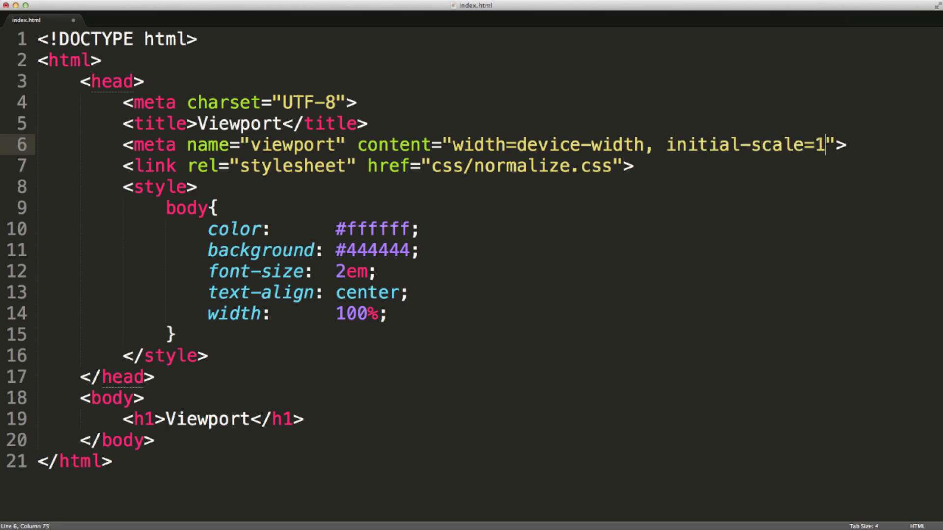
text(.0)
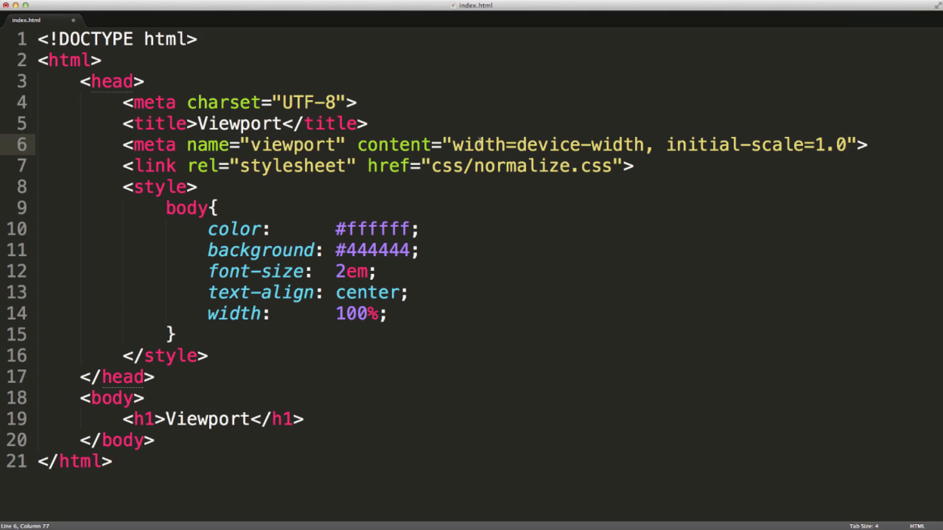